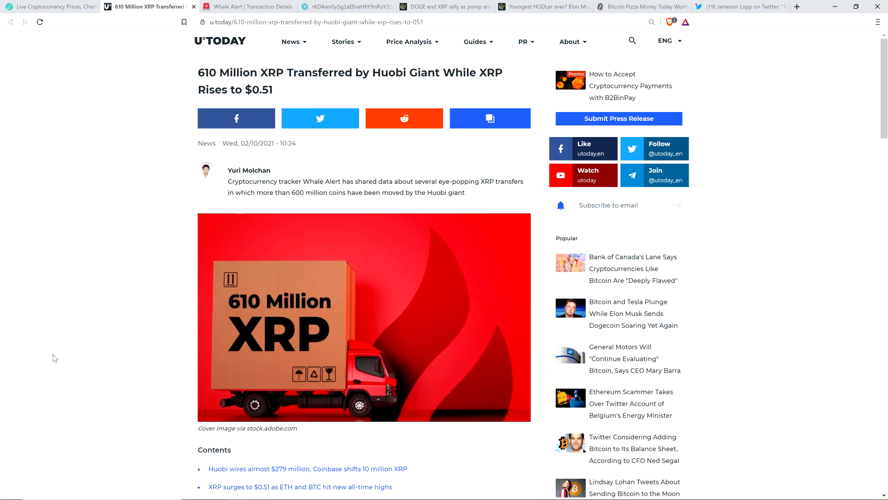
mouse_move(421, 105)
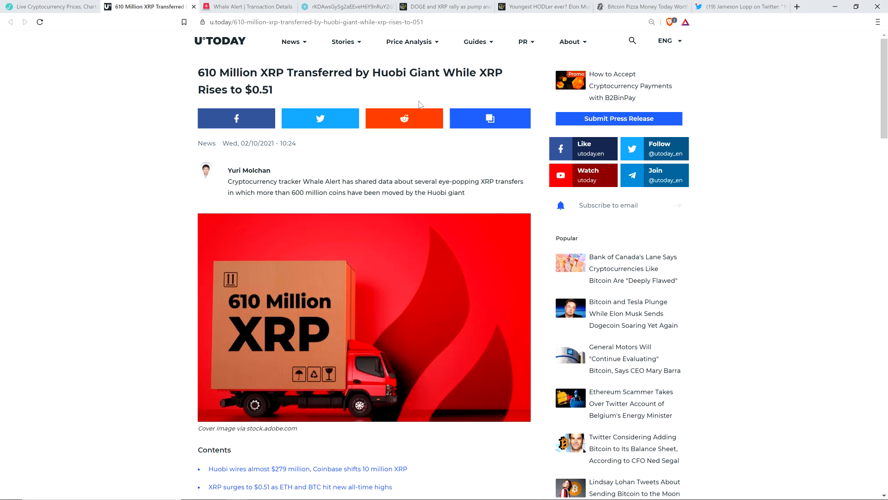
Step: Switch to the Cointelegraph DOGE and XRP pump-and-dump tab and scroll into its opening paragraph
click(445, 7)
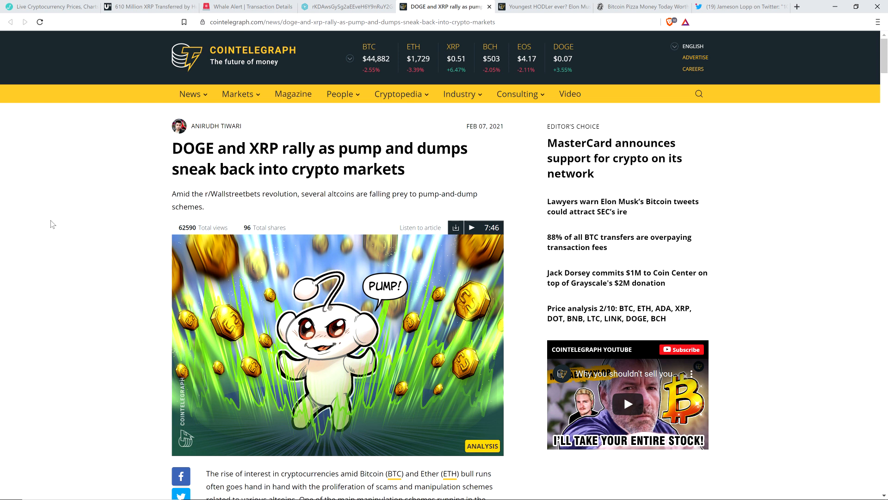
mouse_move(74, 200)
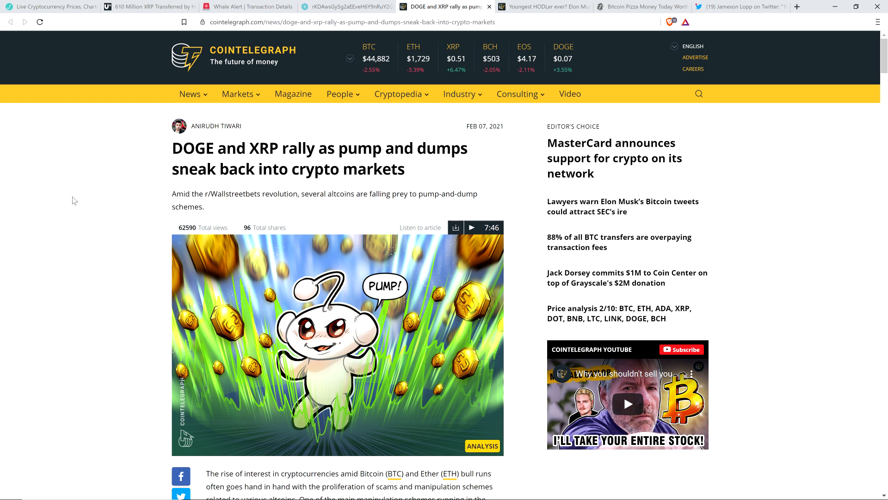
mouse_move(75, 198)
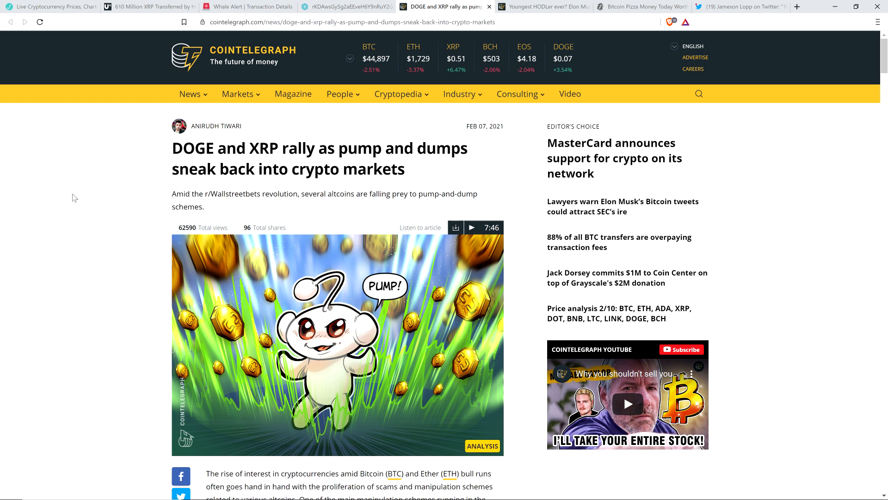
scroll(down, 3)
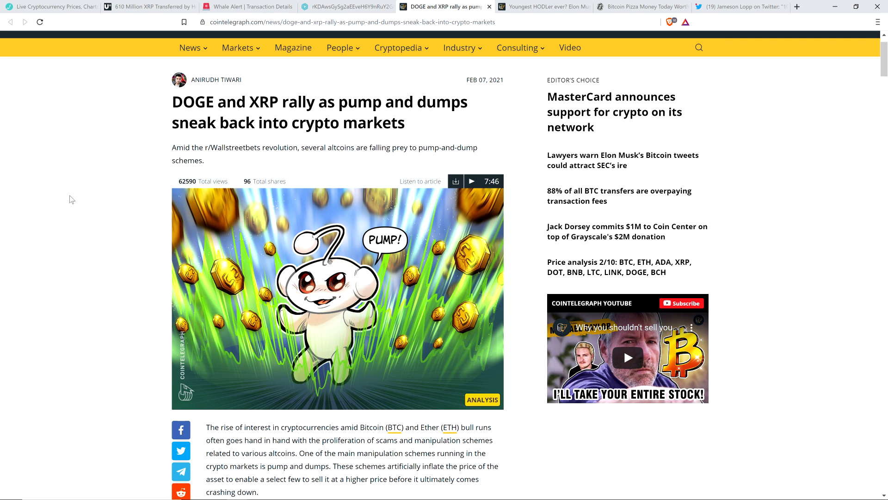
mouse_move(66, 151)
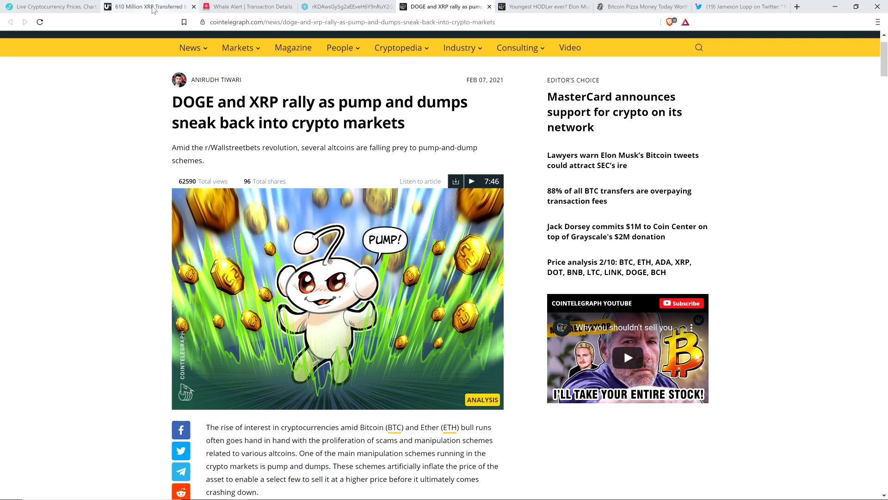
Step: Return to the U.Today 610 million XRP Huobi article and scroll to the Whale Alert tweets
click(144, 6)
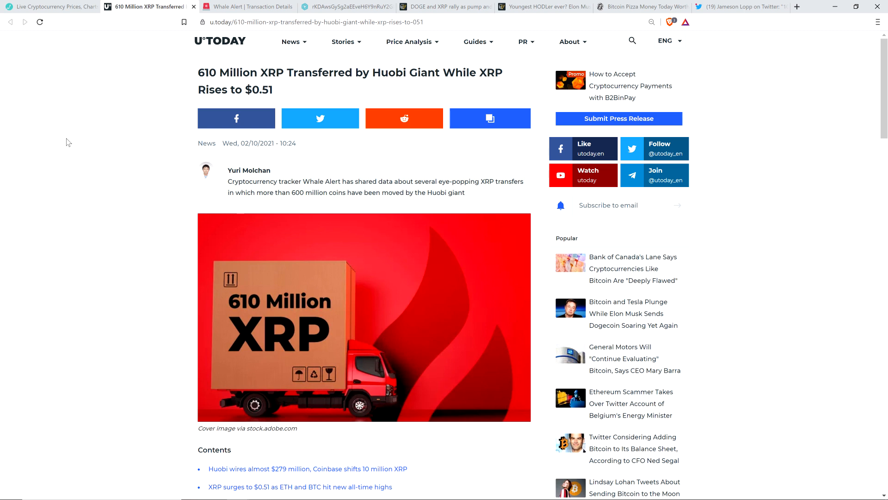
scroll(down, 3)
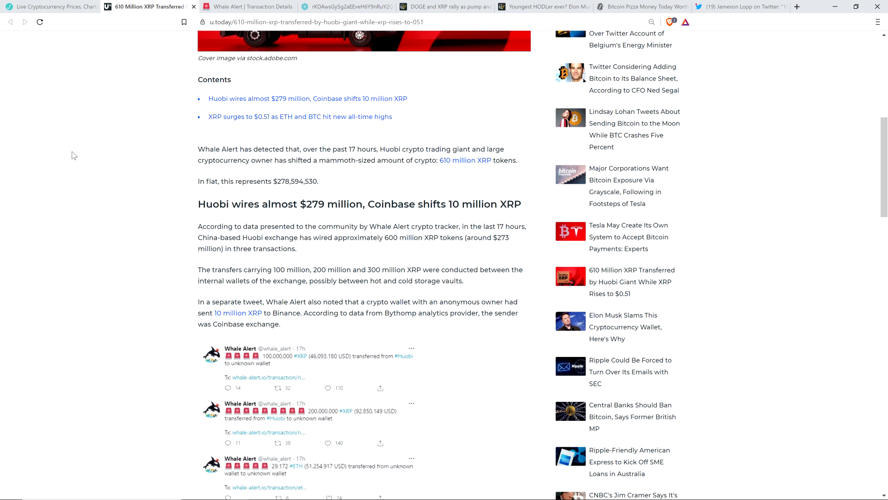
mouse_move(74, 169)
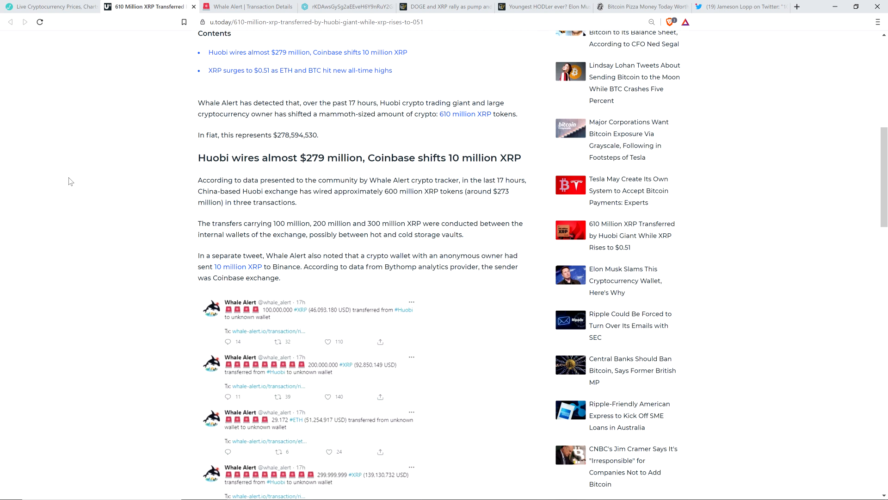
scroll(down, 3)
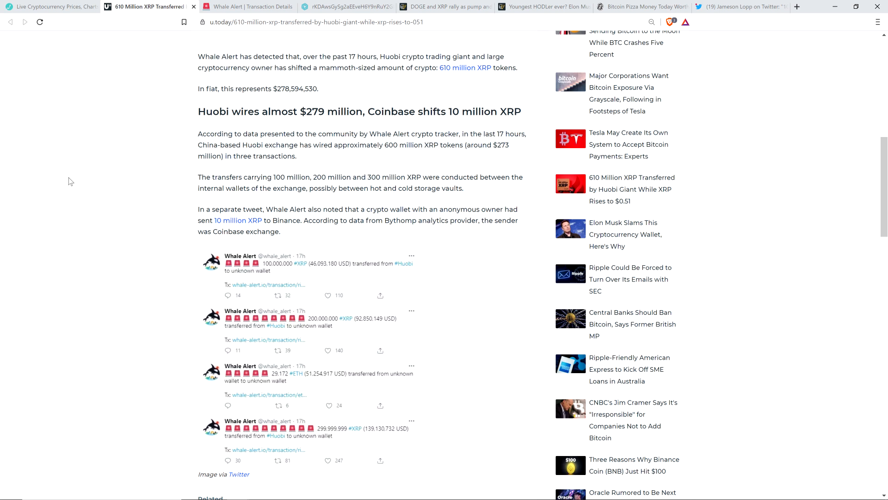
mouse_move(251, 192)
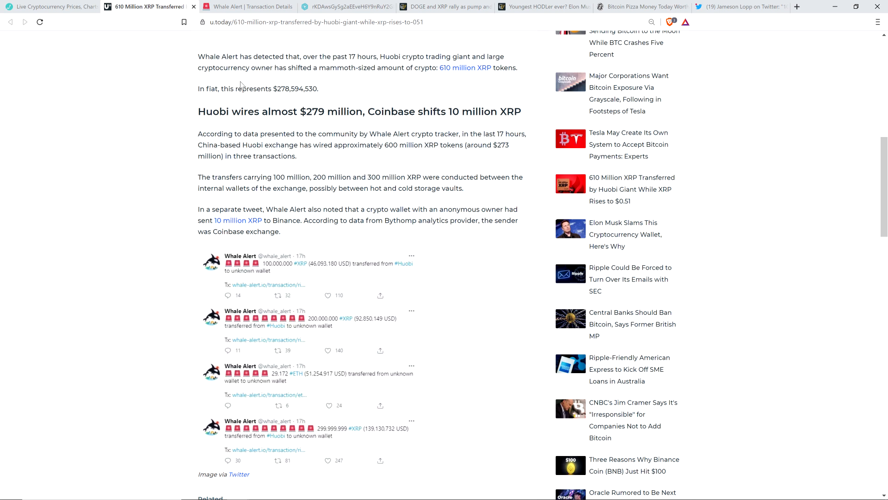
mouse_move(136, 116)
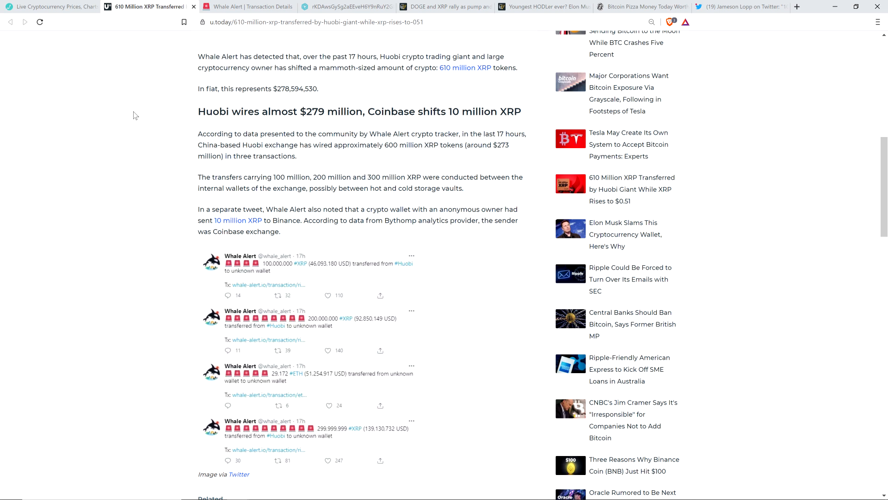
mouse_move(111, 131)
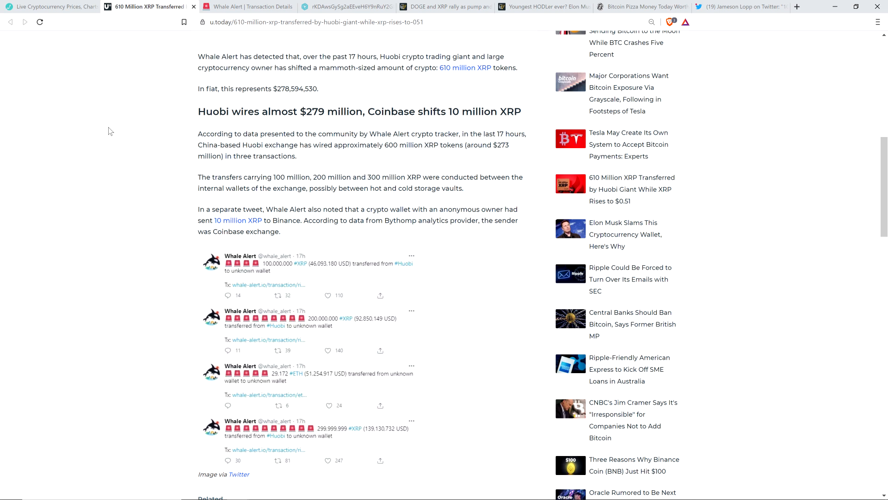
mouse_move(110, 142)
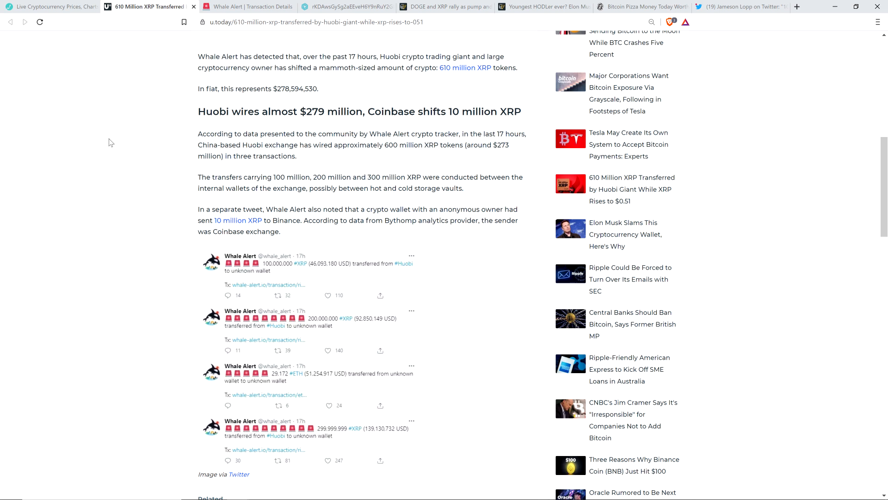
mouse_move(341, 278)
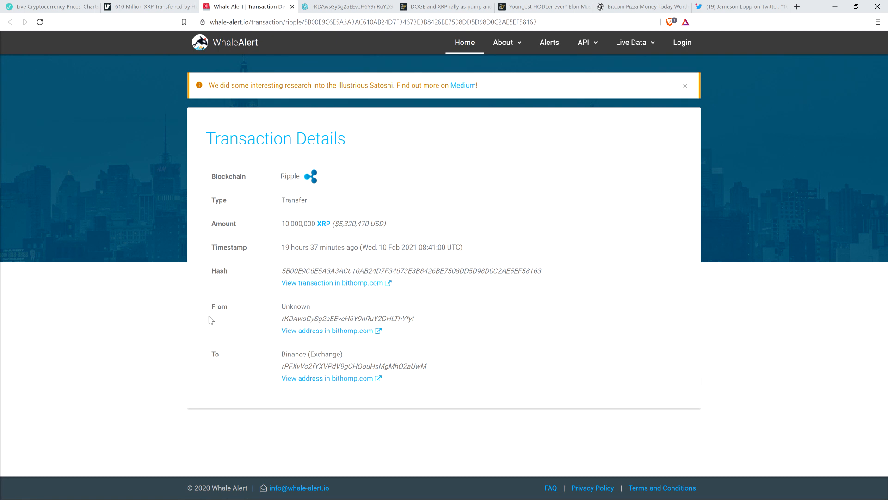
mouse_move(254, 316)
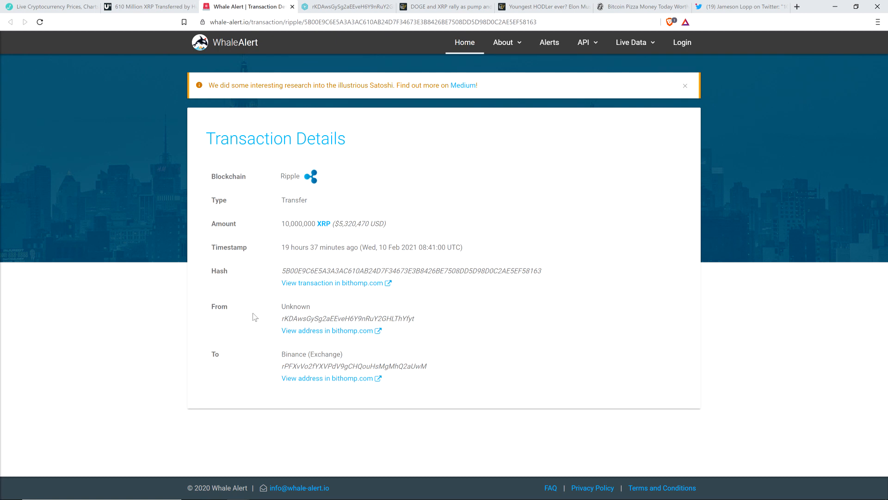
mouse_move(287, 78)
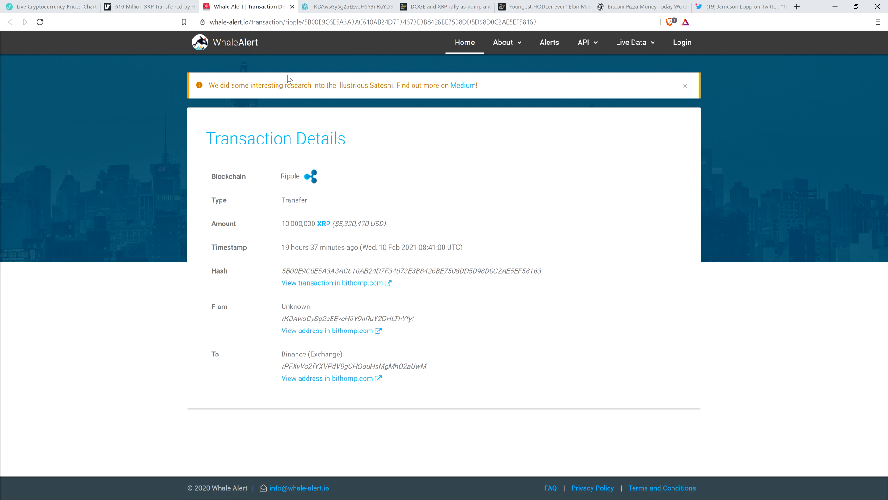
Step: Open the sending wallet of the 10,000,000 XRP Binance transfer in Bithomp
click(327, 331)
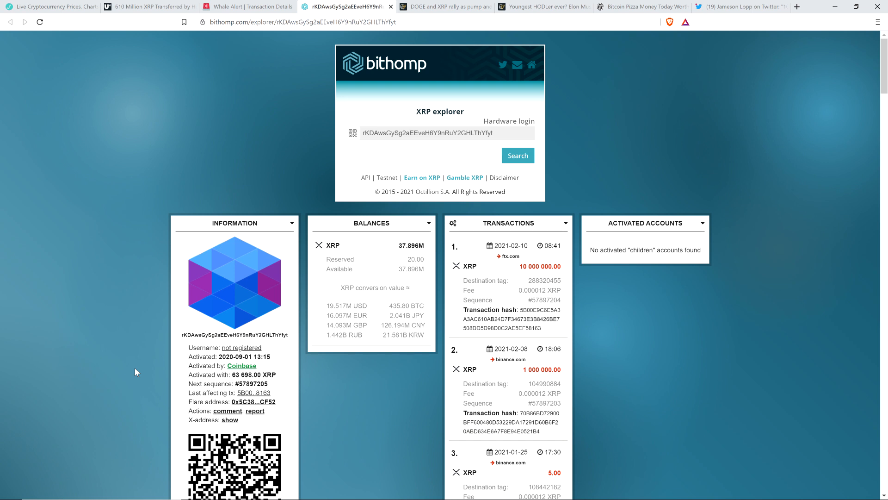
mouse_move(151, 363)
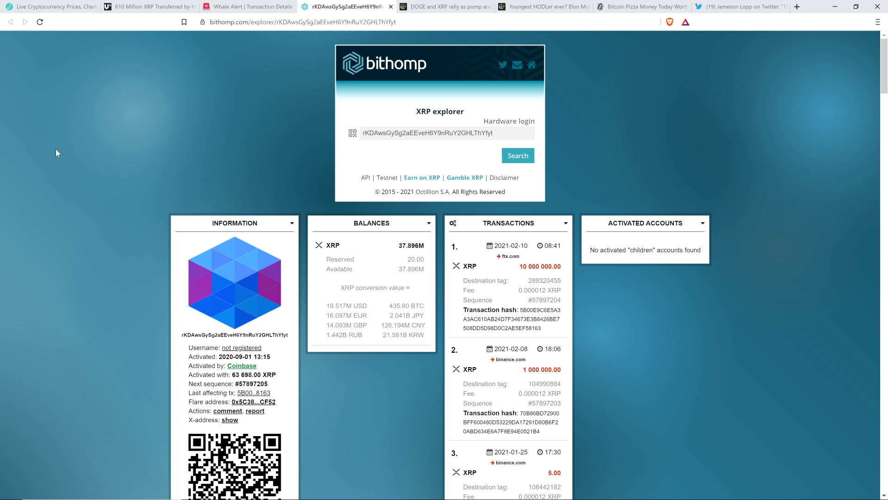
mouse_move(70, 155)
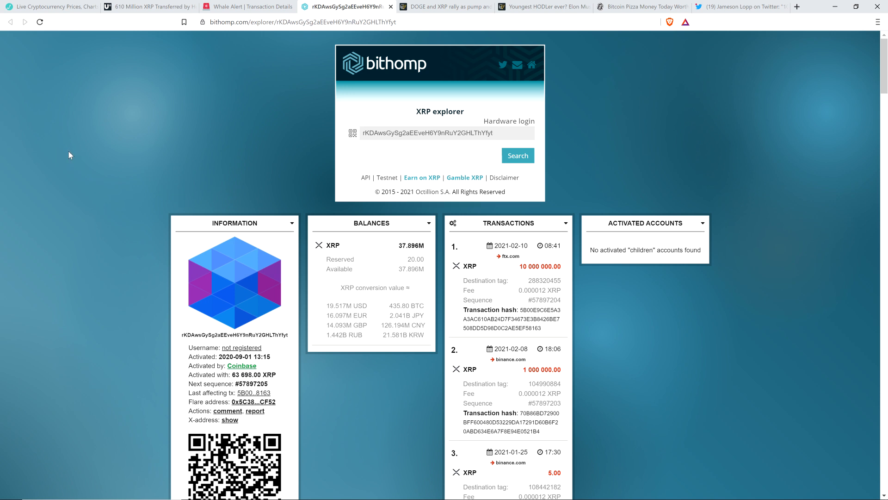
mouse_move(68, 157)
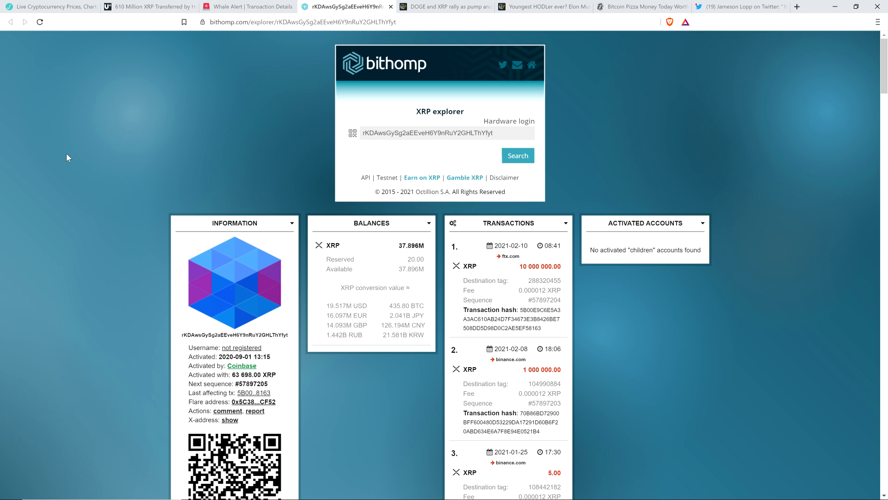
mouse_move(140, 139)
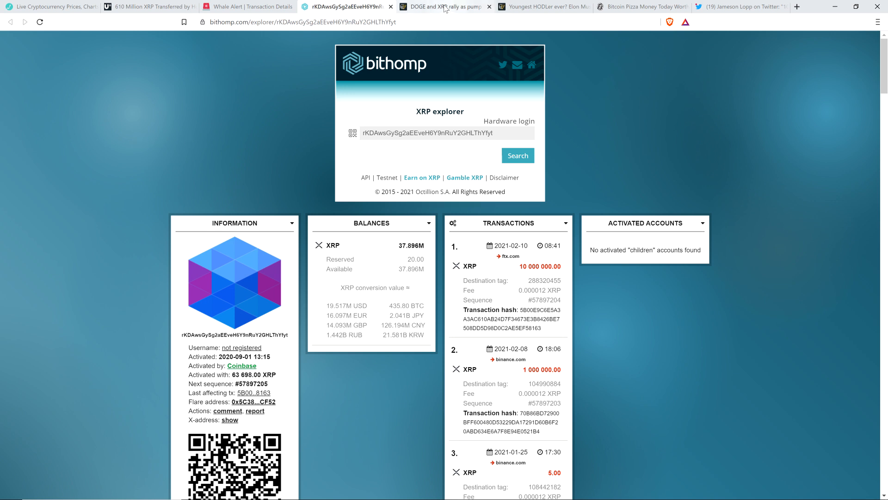
mouse_move(445, 6)
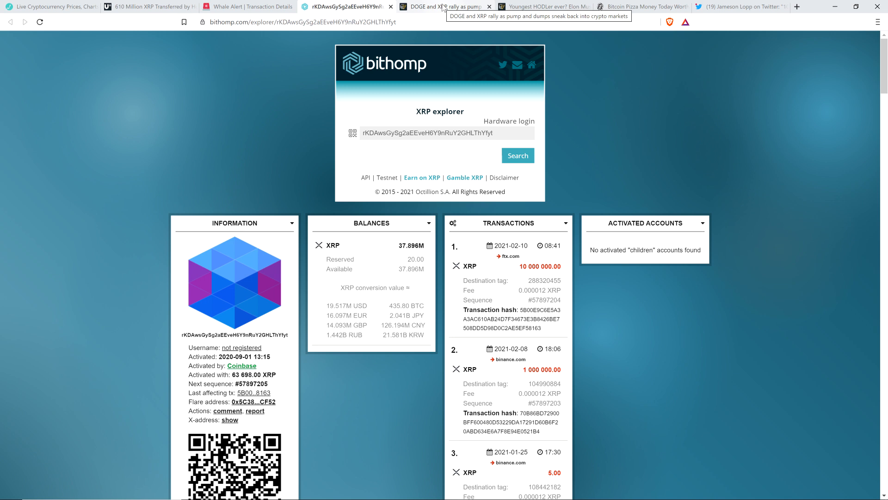
Step: Switch back to the 'DOGE and XRP rally as pump and dumps' Cointelegraph tab
click(442, 6)
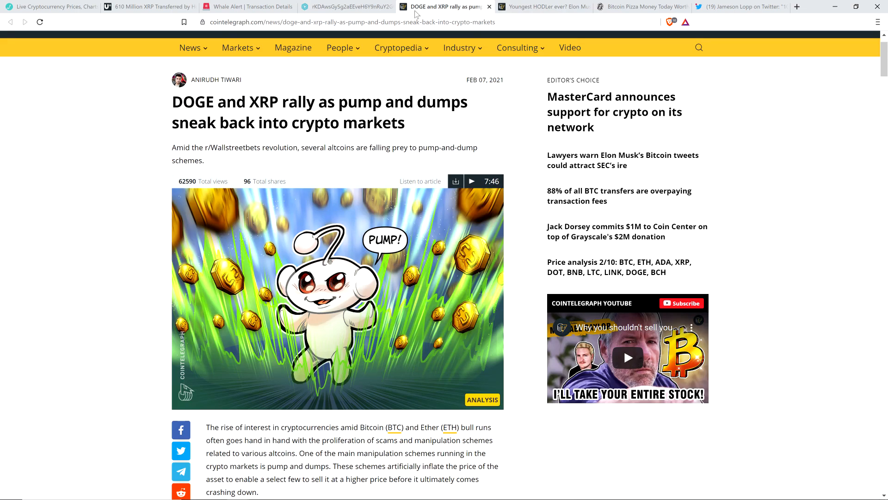
mouse_move(82, 120)
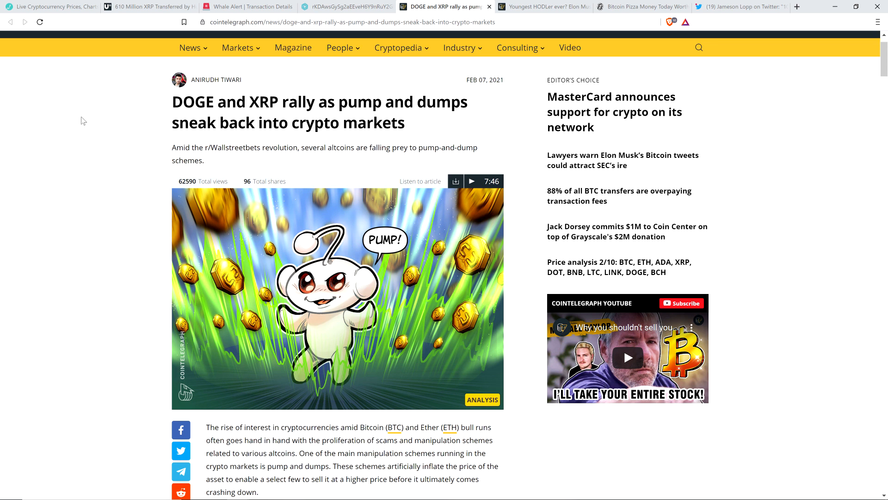
mouse_move(51, 162)
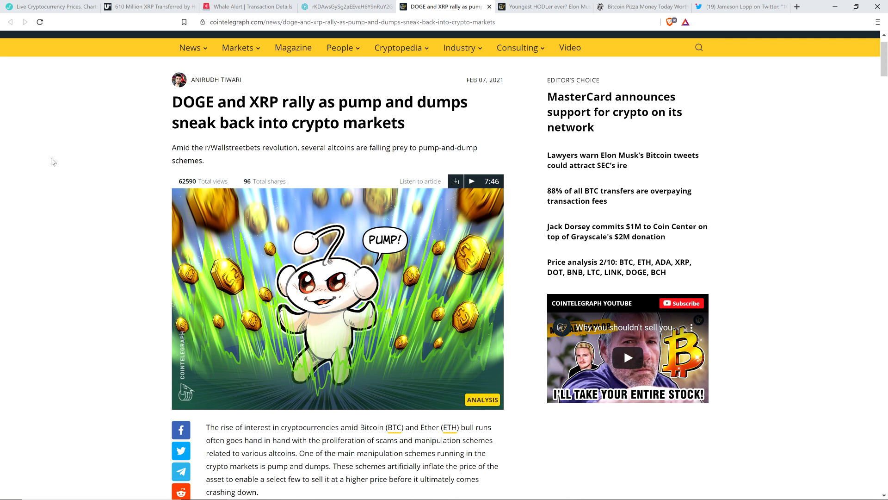
Step: Scroll to the 'Social media in full use' section on r/Satoshistreetbets and Jay Hao
scroll(down, 3)
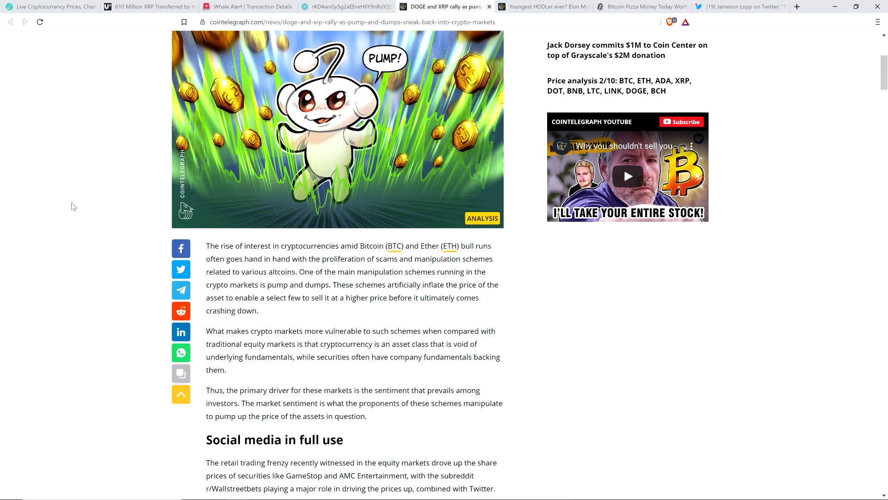
scroll(down, 3)
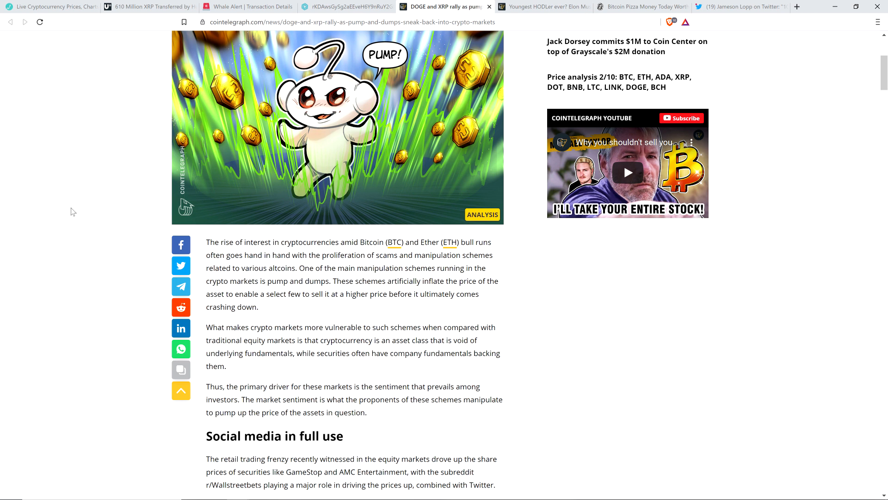
mouse_move(68, 227)
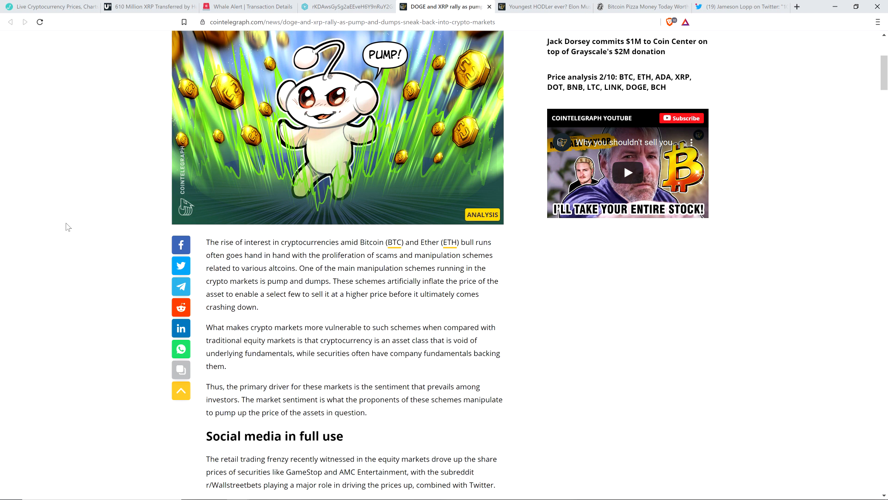
mouse_move(61, 237)
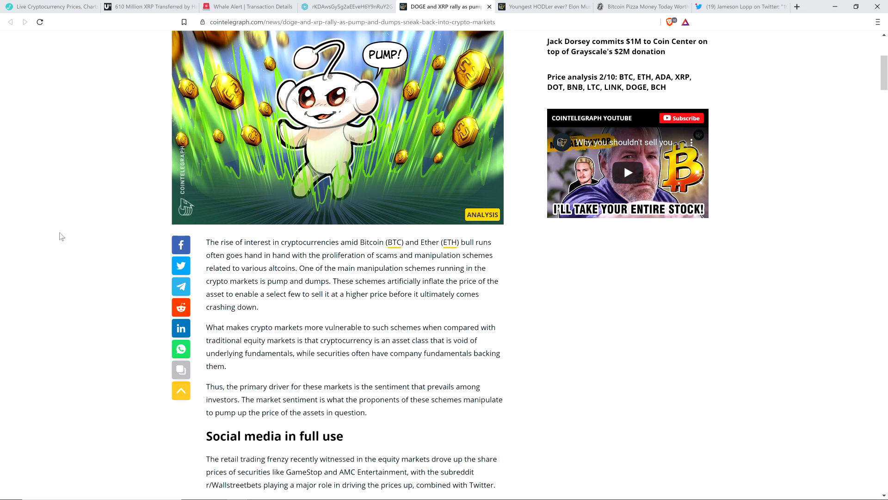
mouse_move(56, 265)
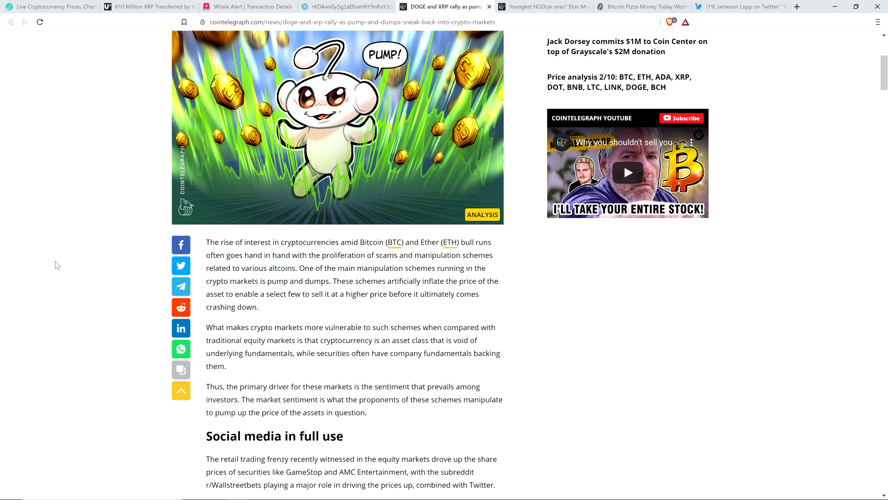
scroll(down, 3)
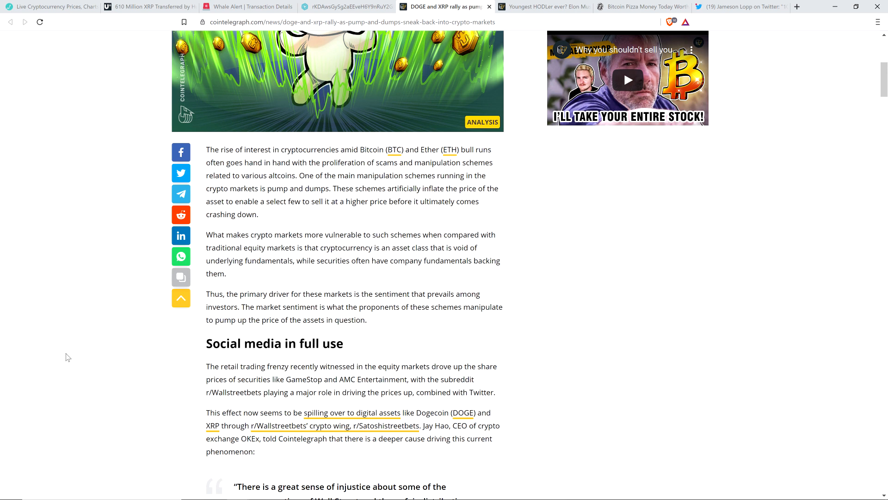
mouse_move(71, 373)
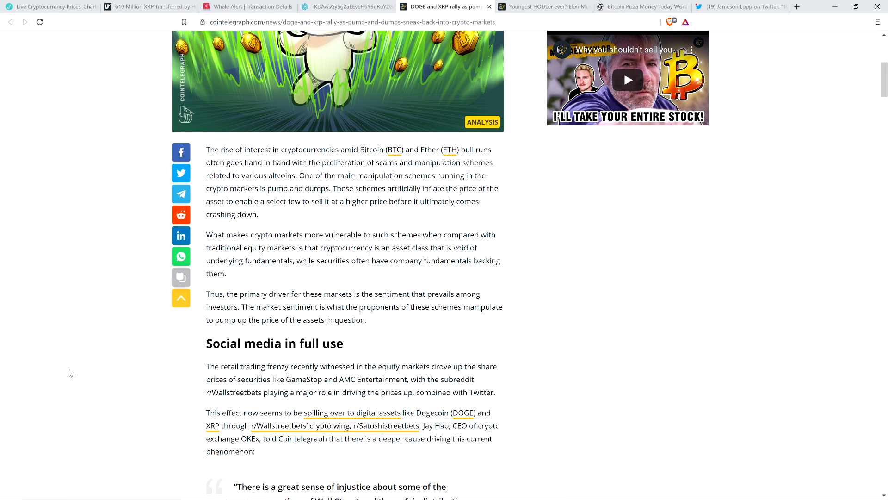
mouse_move(85, 370)
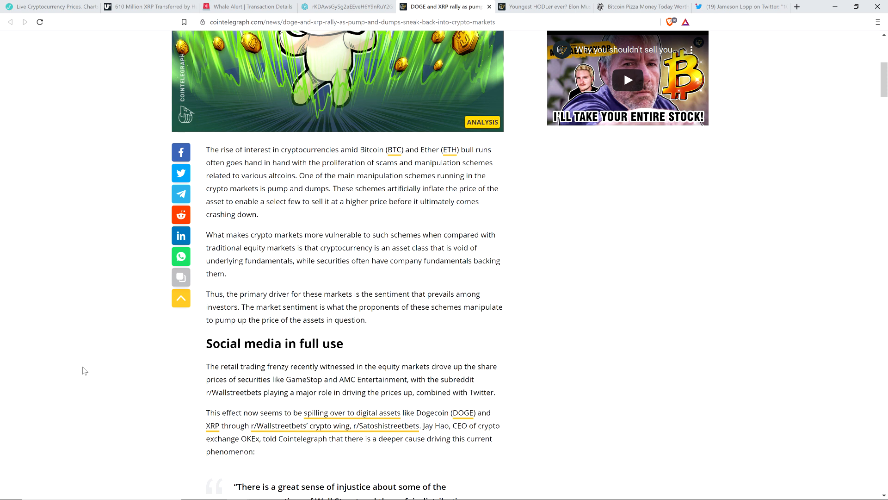
Step: Scroll to Jay Hao's quote and the Imperial College London study paragraph
scroll(down, 3)
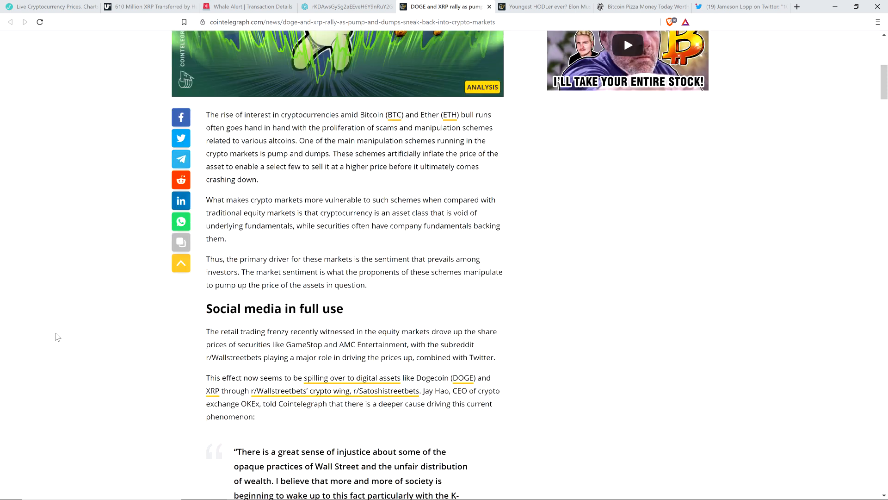
scroll(down, 3)
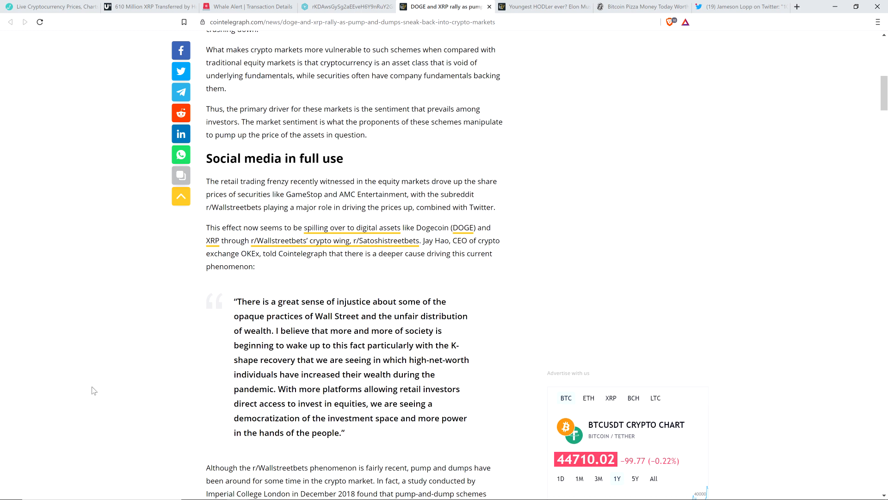
scroll(down, 3)
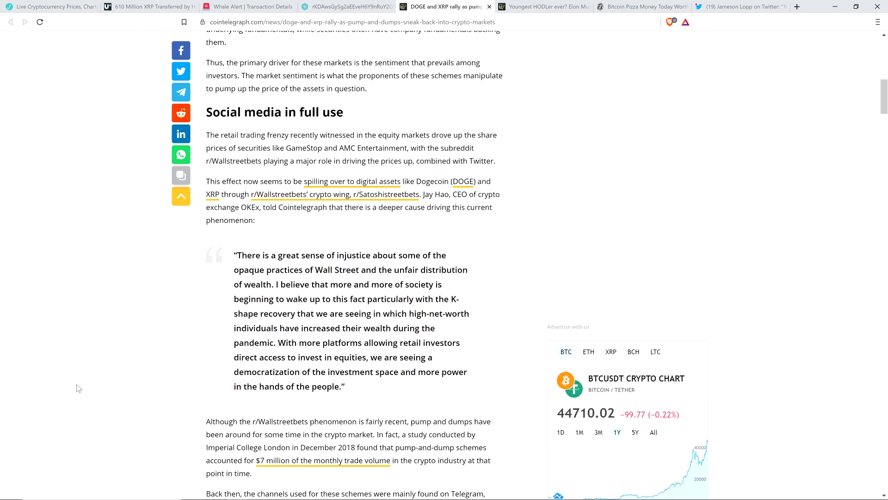
mouse_move(98, 389)
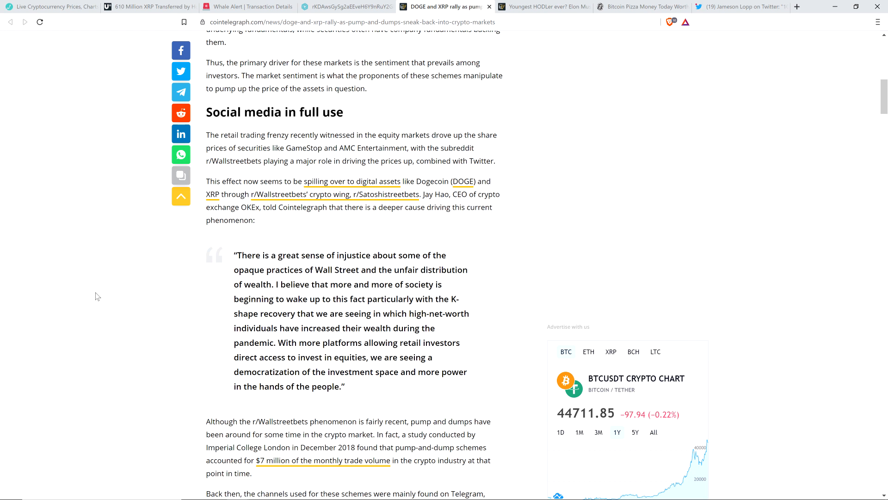
Step: Scroll past the DOGE price chart to the XRP section and Ben Zhou's quote
scroll(down, 3)
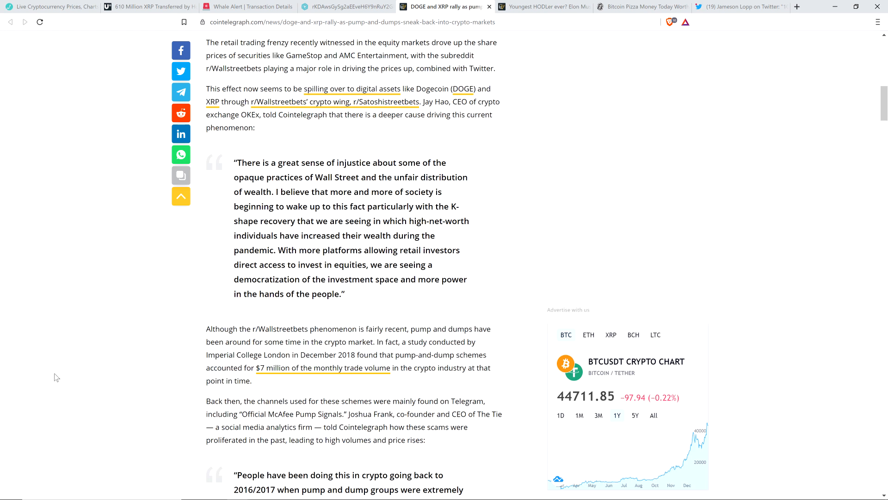
mouse_move(51, 369)
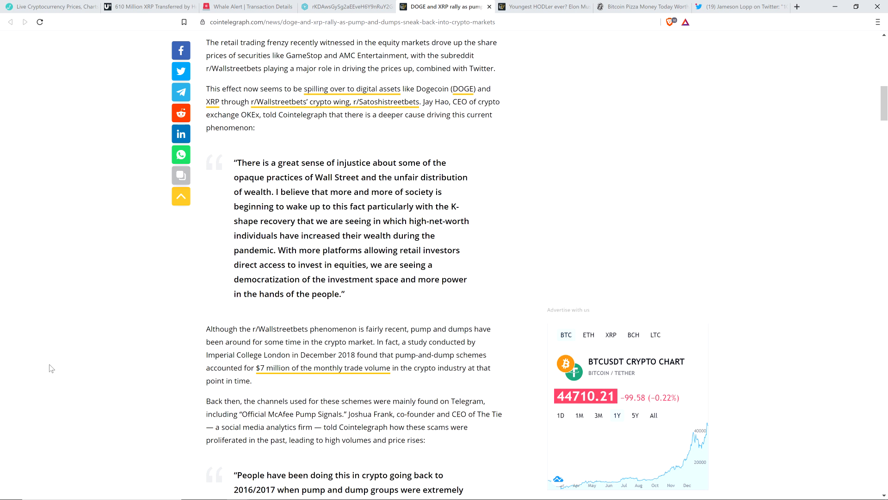
scroll(down, 3)
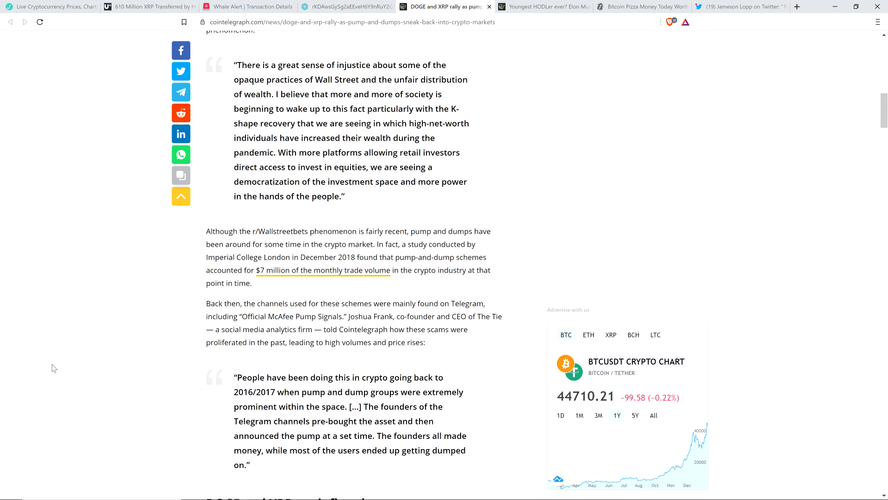
scroll(down, 3)
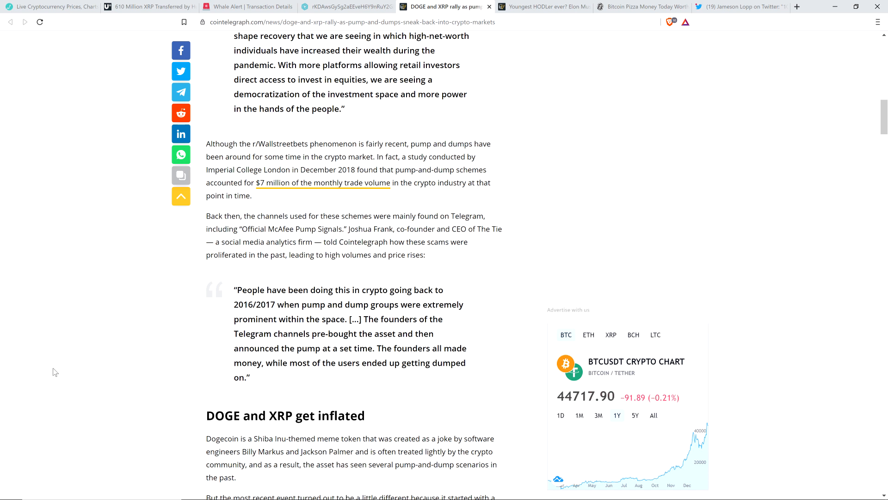
scroll(down, 3)
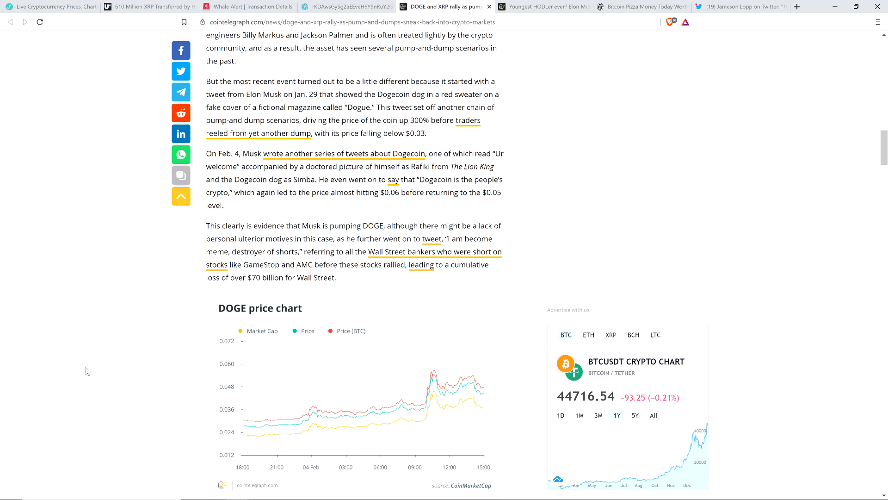
scroll(down, 3)
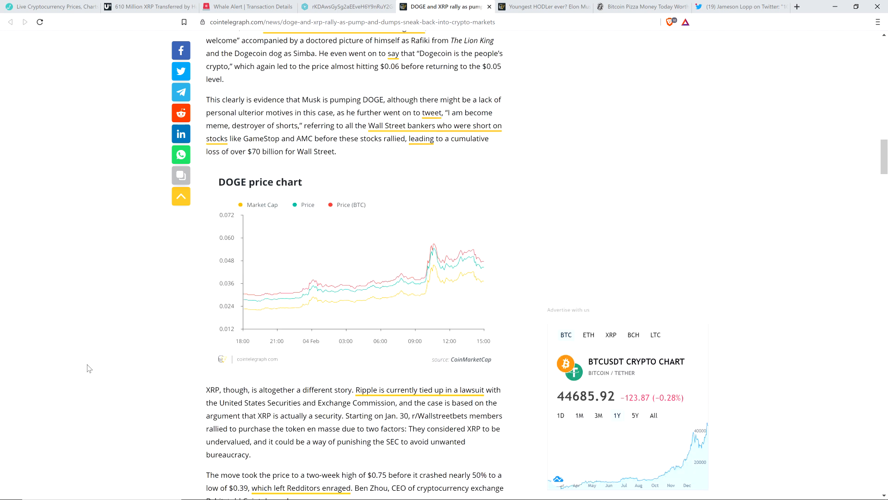
scroll(down, 3)
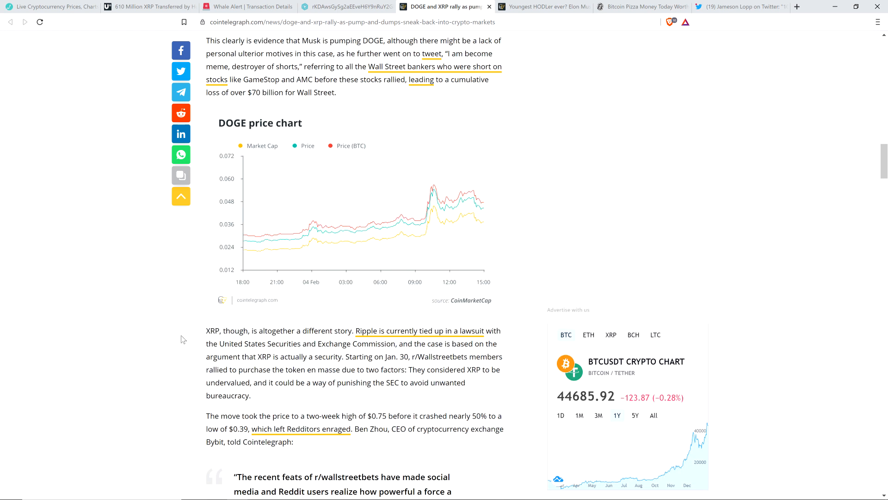
mouse_move(146, 363)
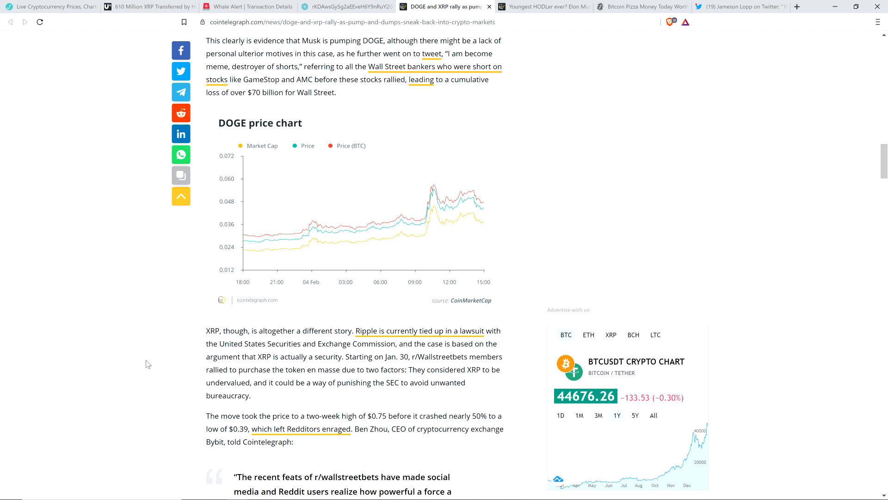
mouse_move(169, 373)
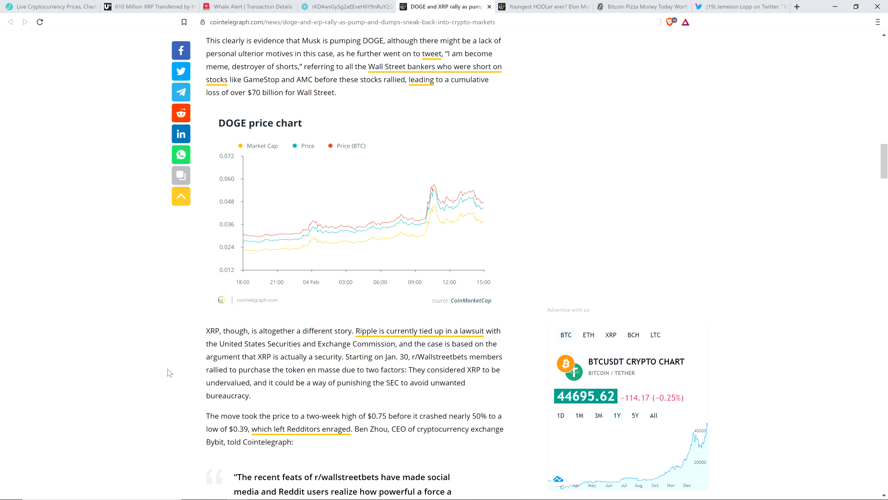
scroll(down, 3)
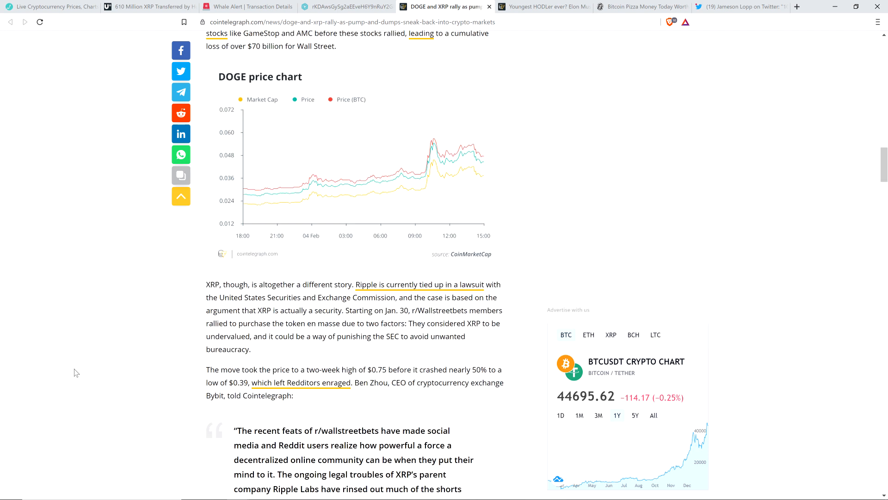
mouse_move(198, 375)
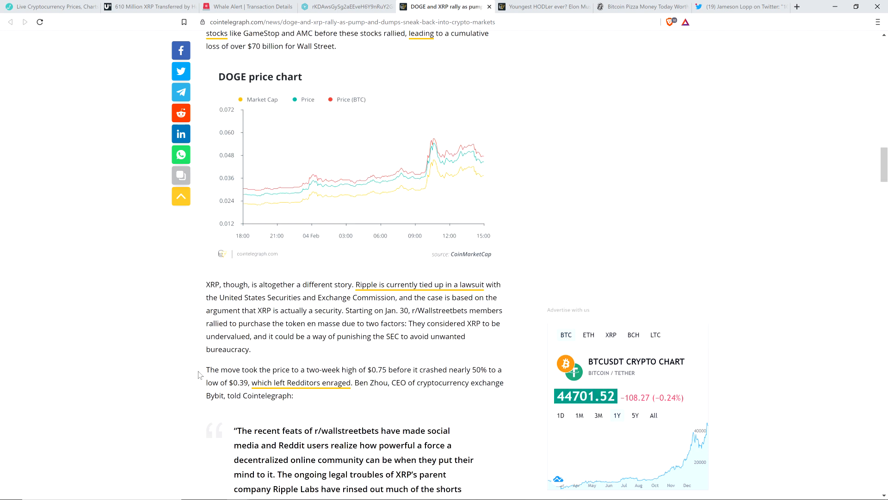
scroll(down, 3)
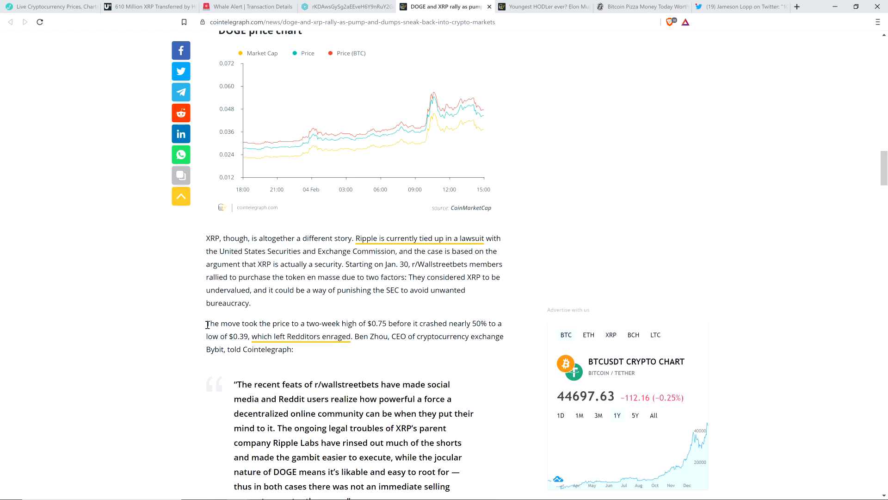
mouse_move(110, 375)
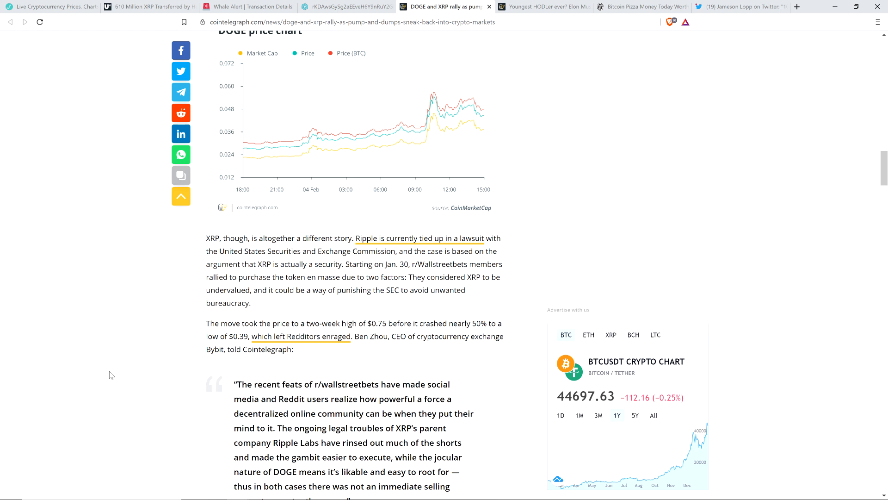
Step: Scroll to 'Severe risks to the entire industry' and The Tie's hype-to-activity quote
scroll(down, 3)
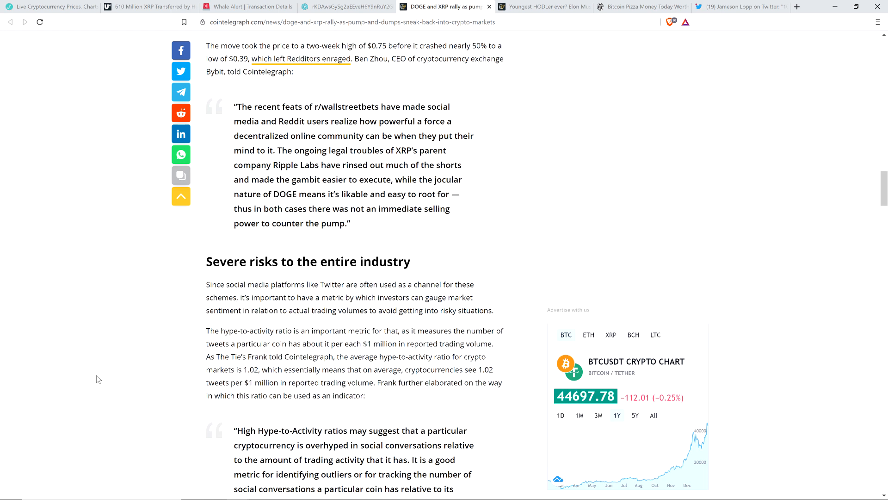
scroll(down, 3)
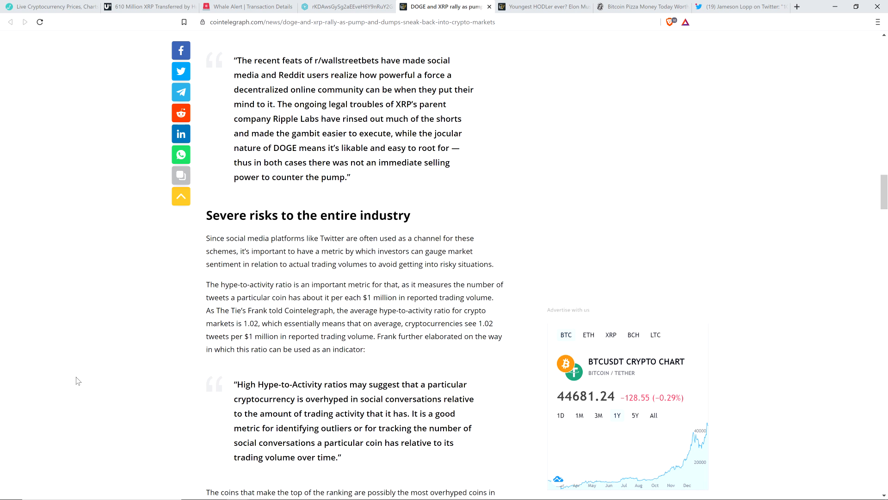
mouse_move(54, 374)
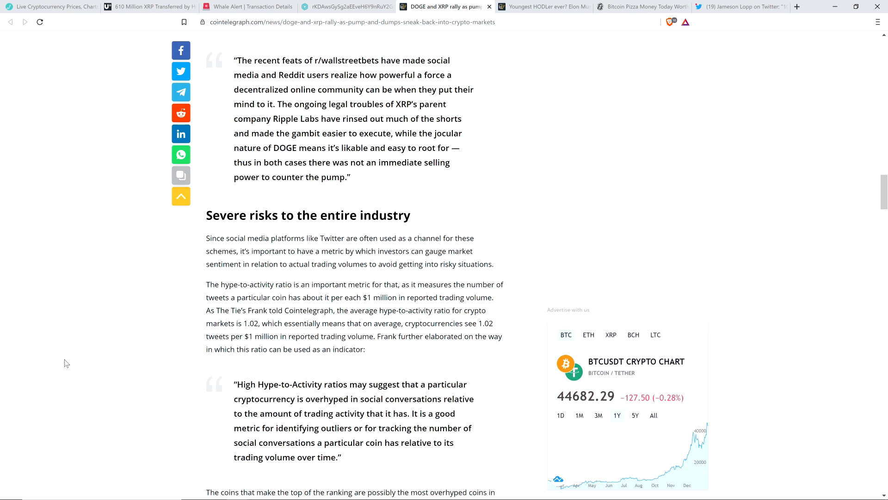
scroll(down, 3)
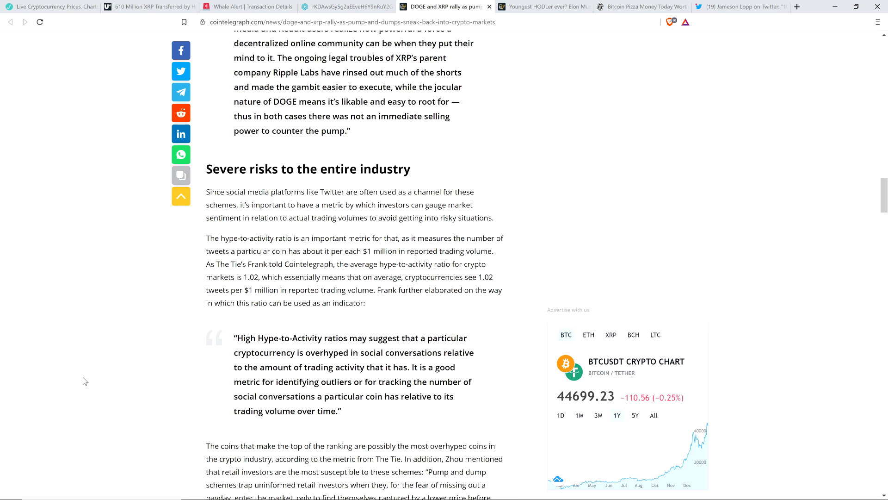
Step: Scroll to the hype-to-activity ratio table topped by Everus, Wixlar and LATOKEN
scroll(down, 3)
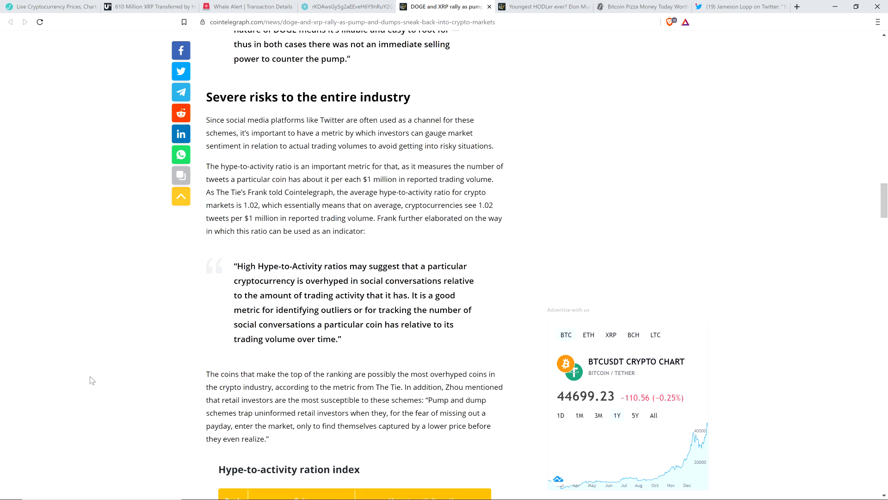
scroll(down, 3)
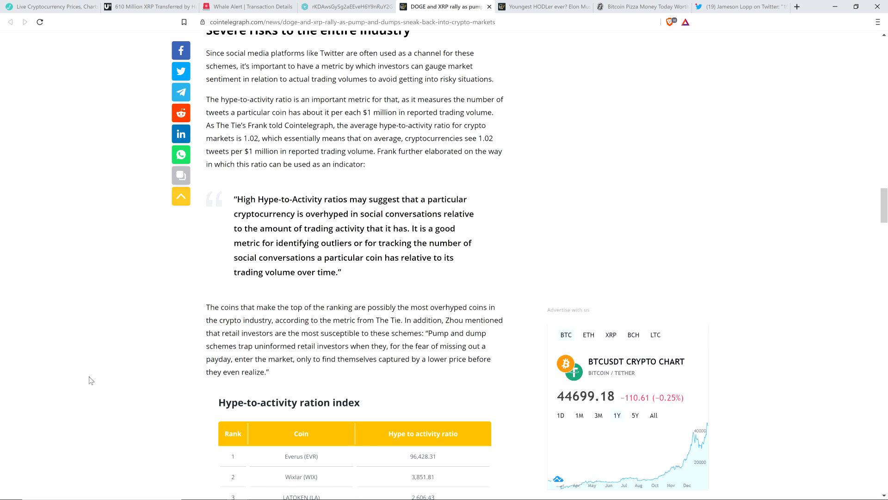
scroll(down, 3)
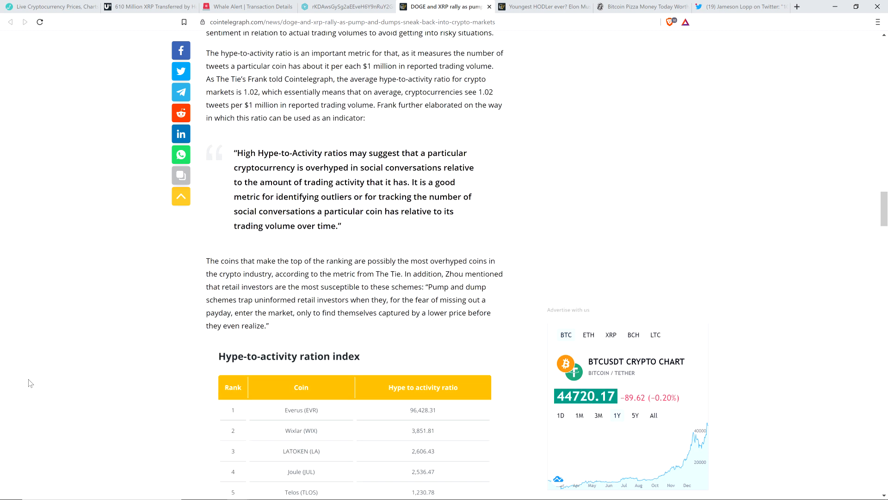
scroll(down, 3)
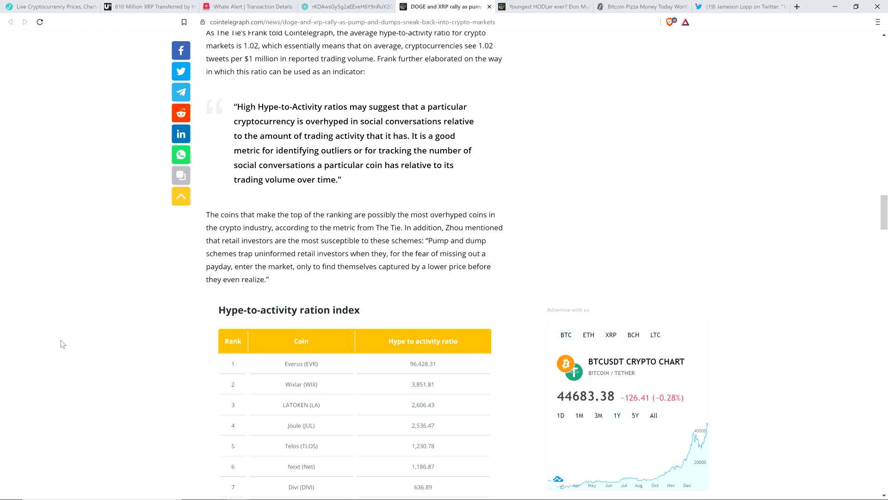
Step: Scroll past the ratio table, then back up to show all ten rows through Bytecoin
scroll(down, 3)
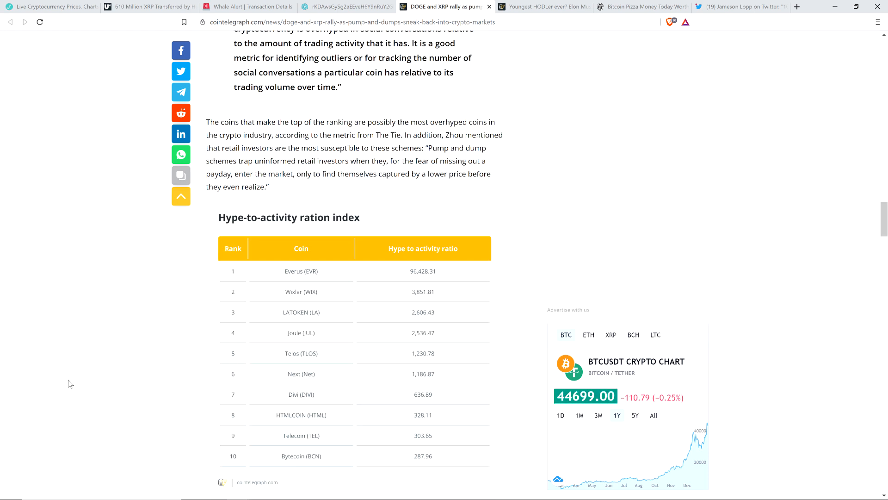
scroll(down, 3)
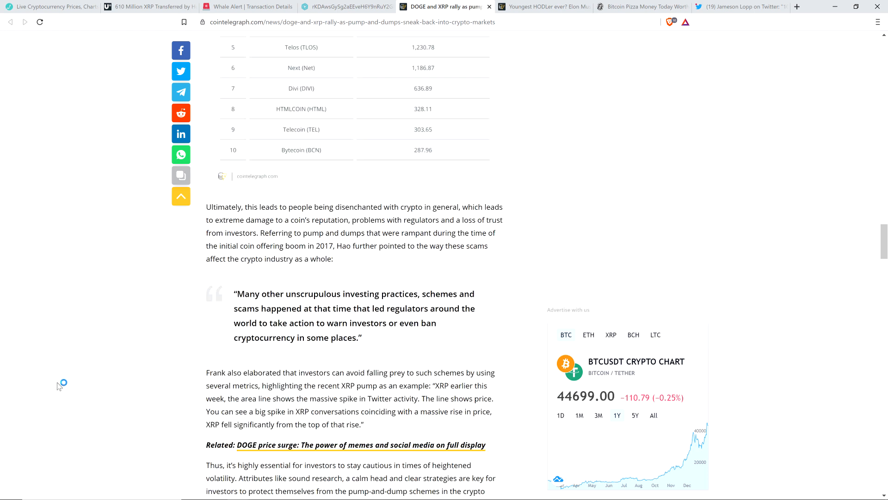
scroll(down, 3)
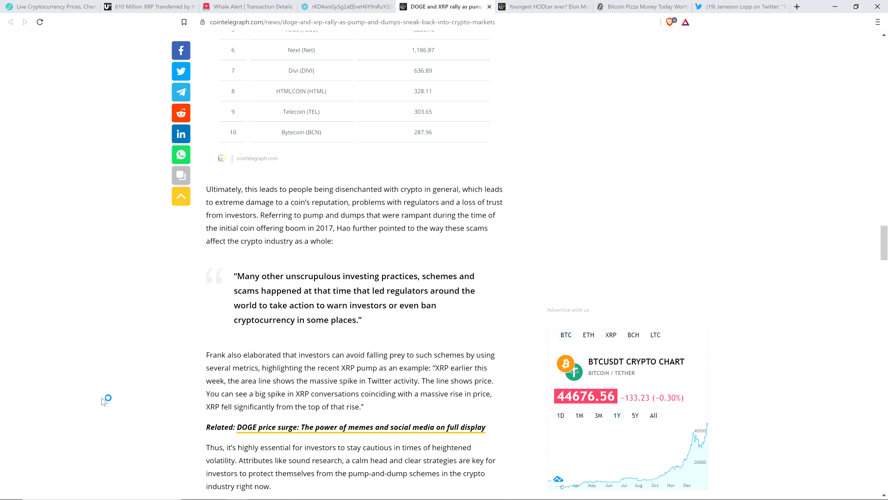
scroll(up, 3)
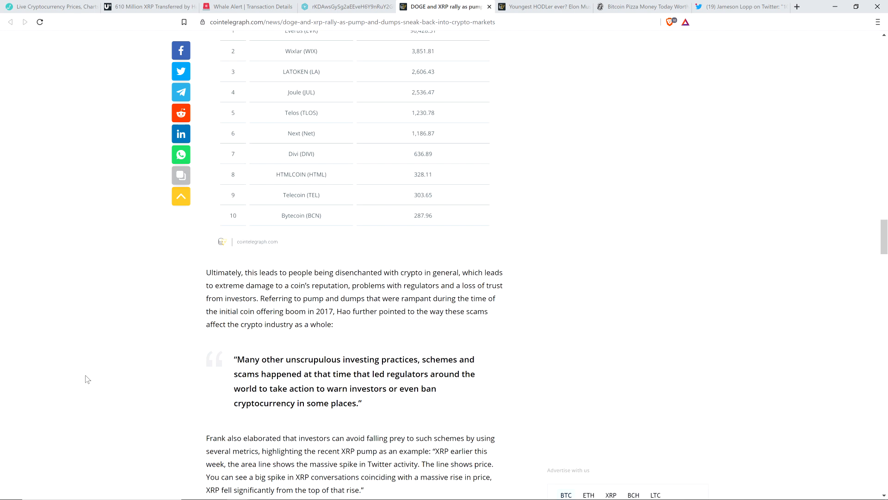